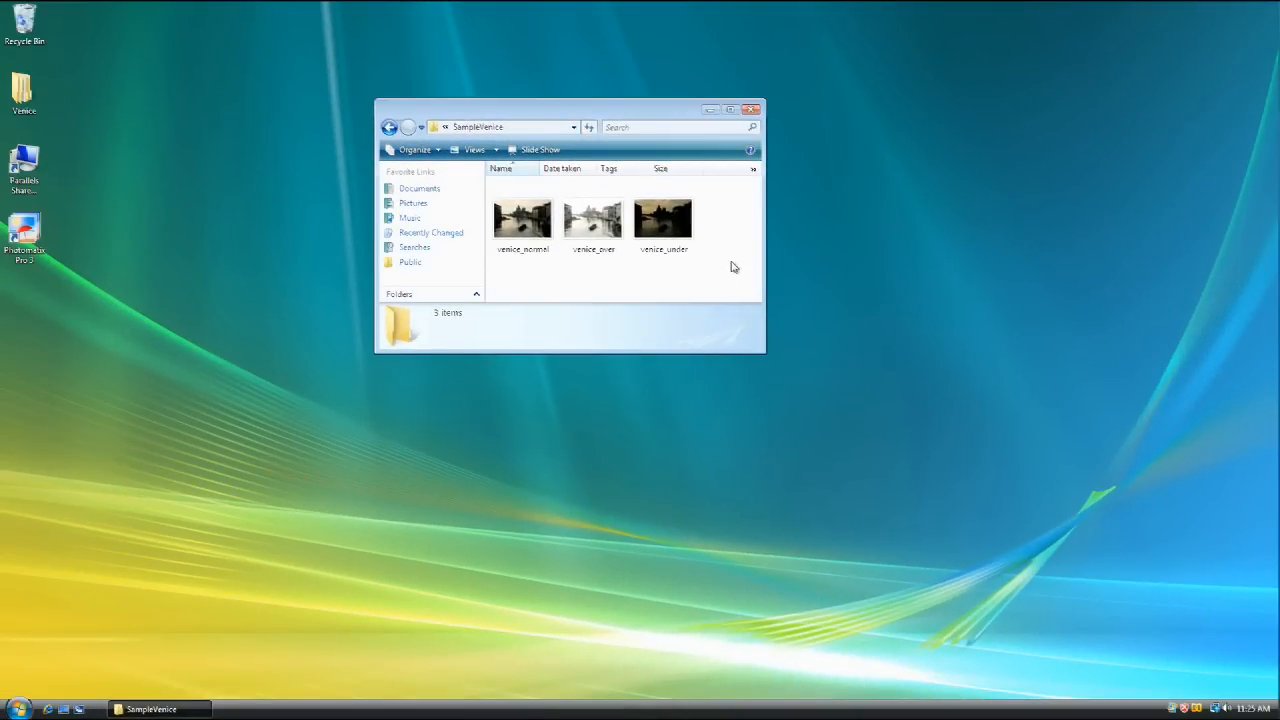
Step: Load the three Venice exposures as source images for generating an HDR image
{"action": "key", "text": "Ctrl+A"}
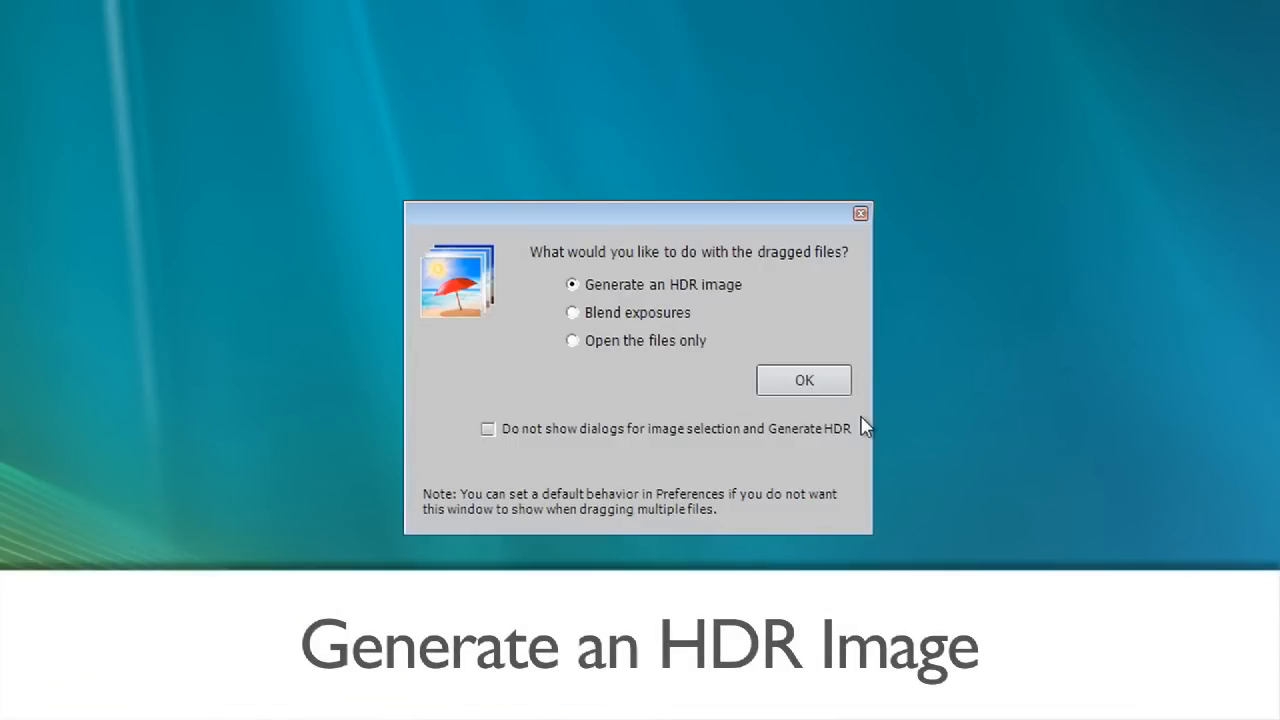
{"action": "left_click", "coordinate": [803, 380]}
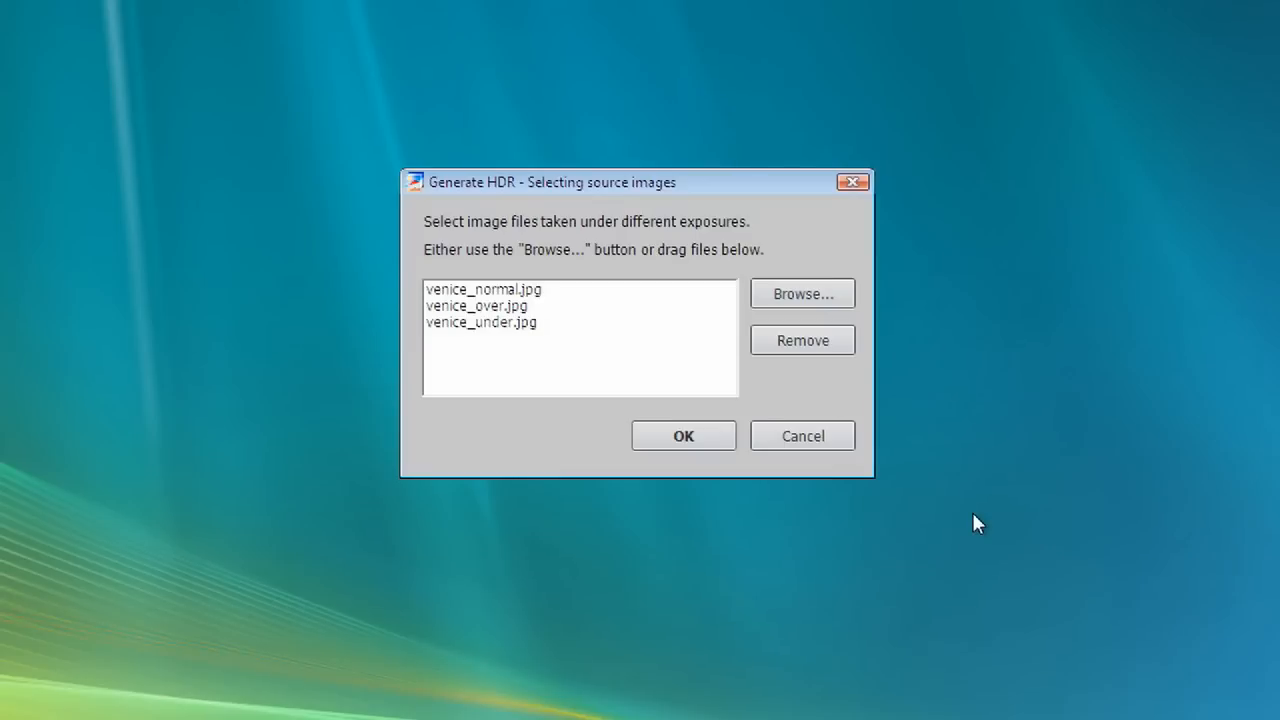
{"action": "mouse_move", "coordinate": [718, 457]}
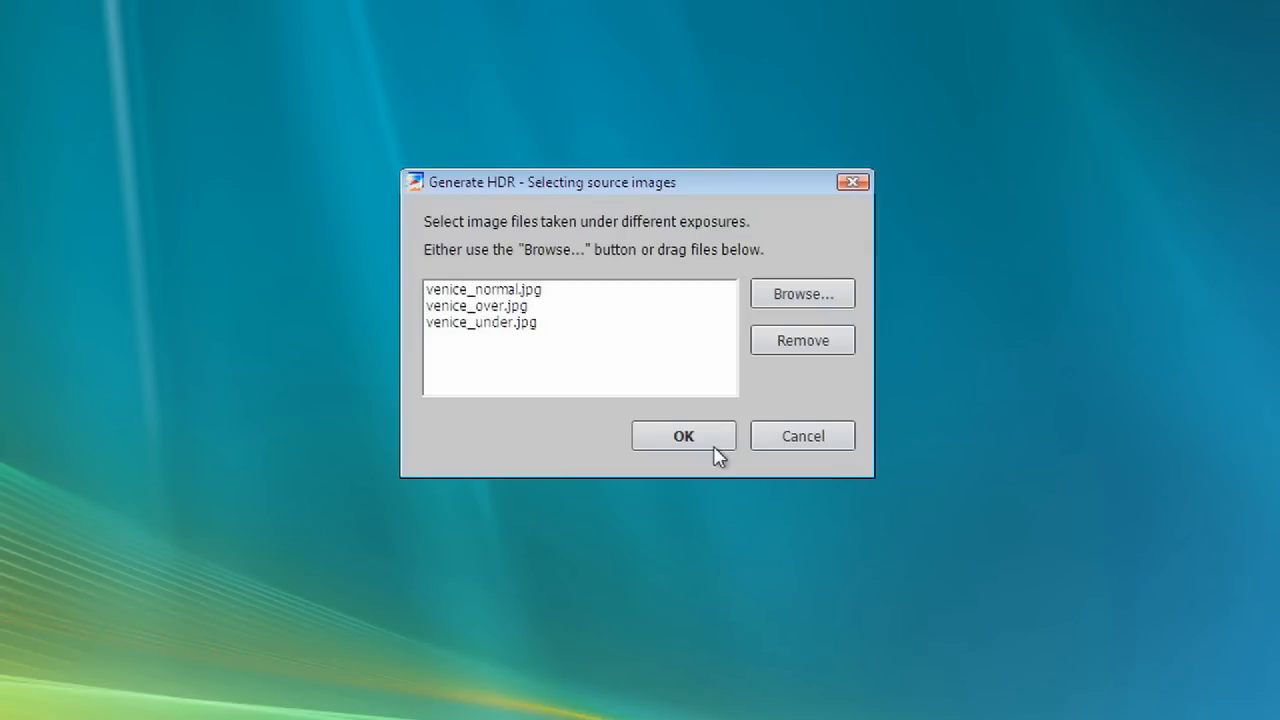
{"action": "left_click", "coordinate": [683, 435]}
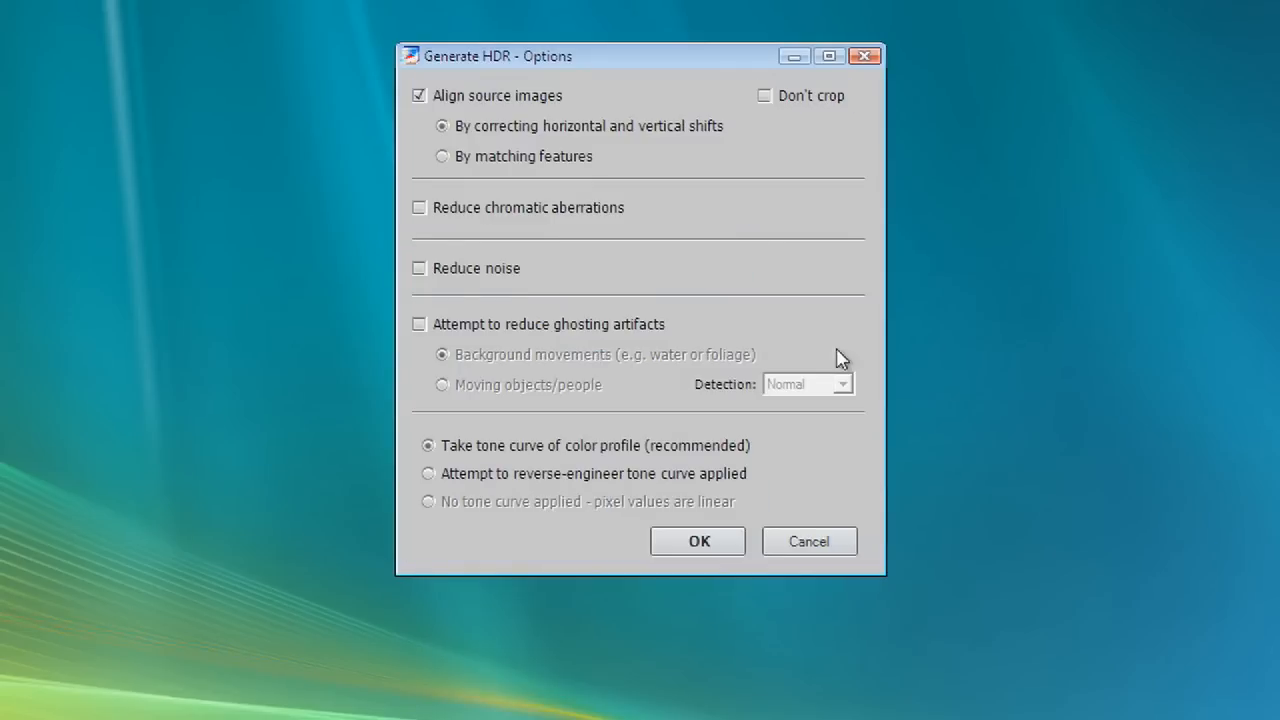
{"action": "mouse_move", "coordinate": [595, 55]}
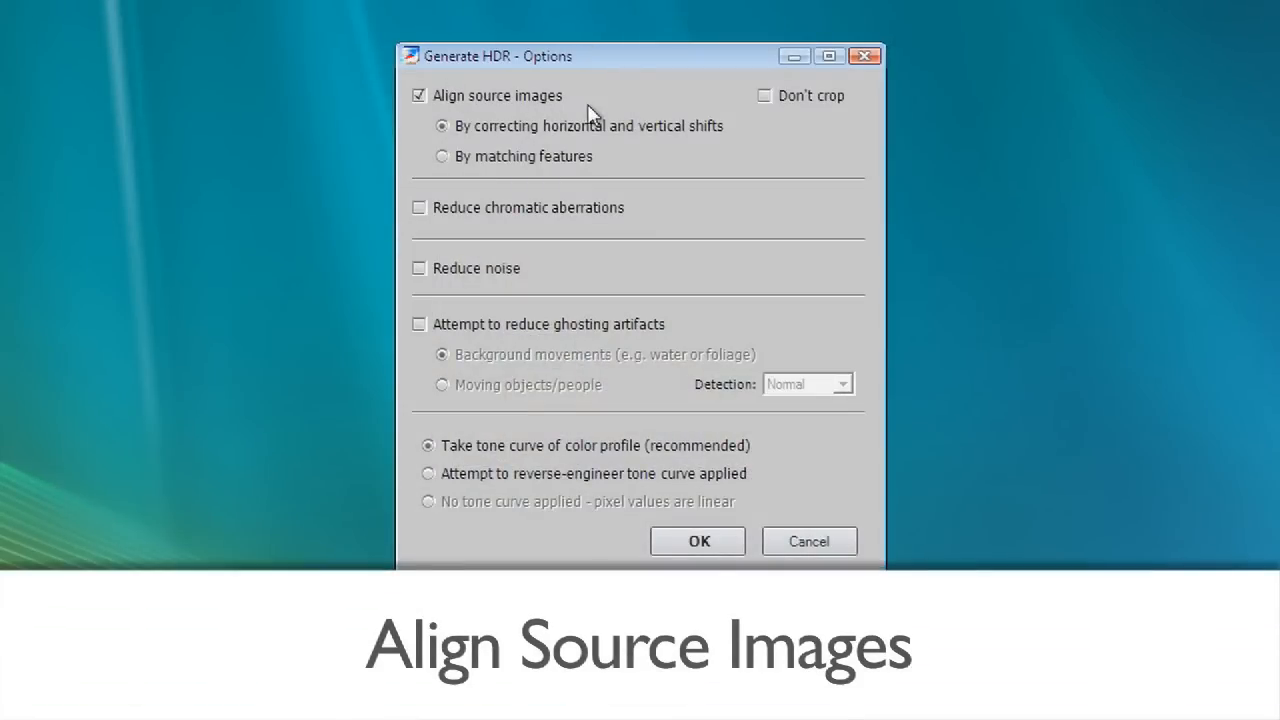
{"action": "mouse_move", "coordinate": [810, 153]}
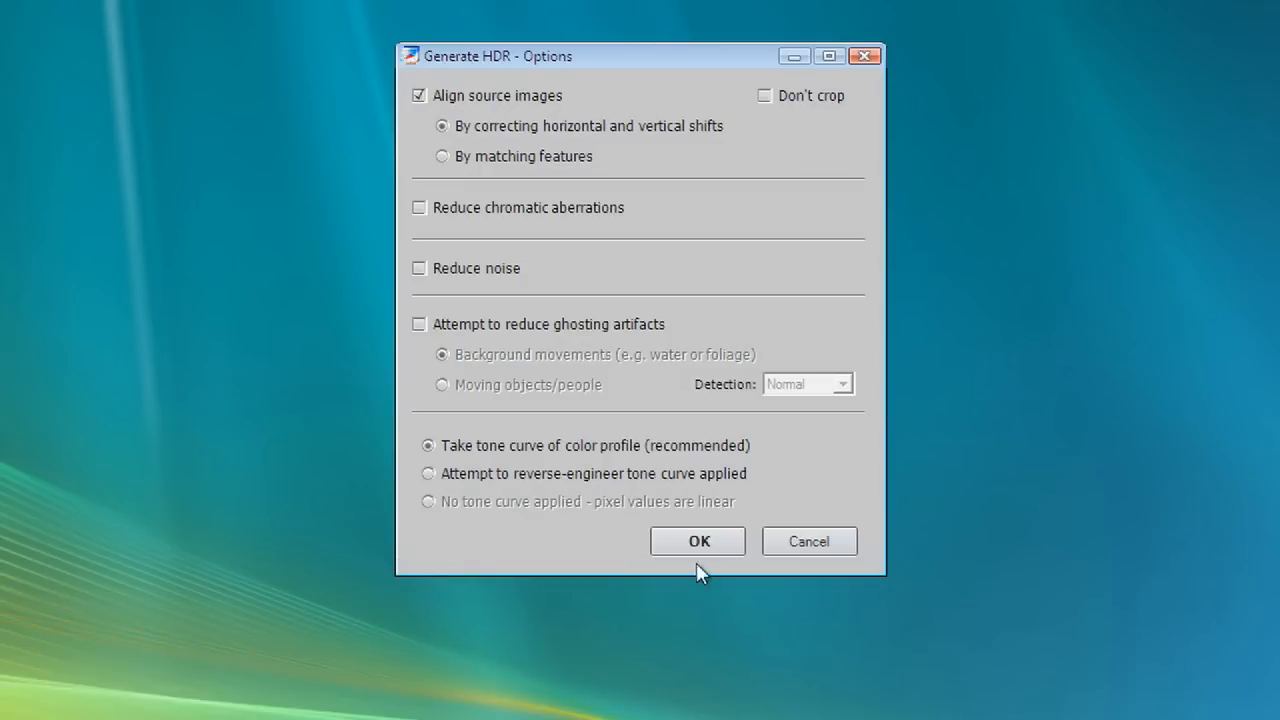
Step: Accept the HDR options with Align source images checked to merge the exposures
{"action": "left_click", "coordinate": [698, 541]}
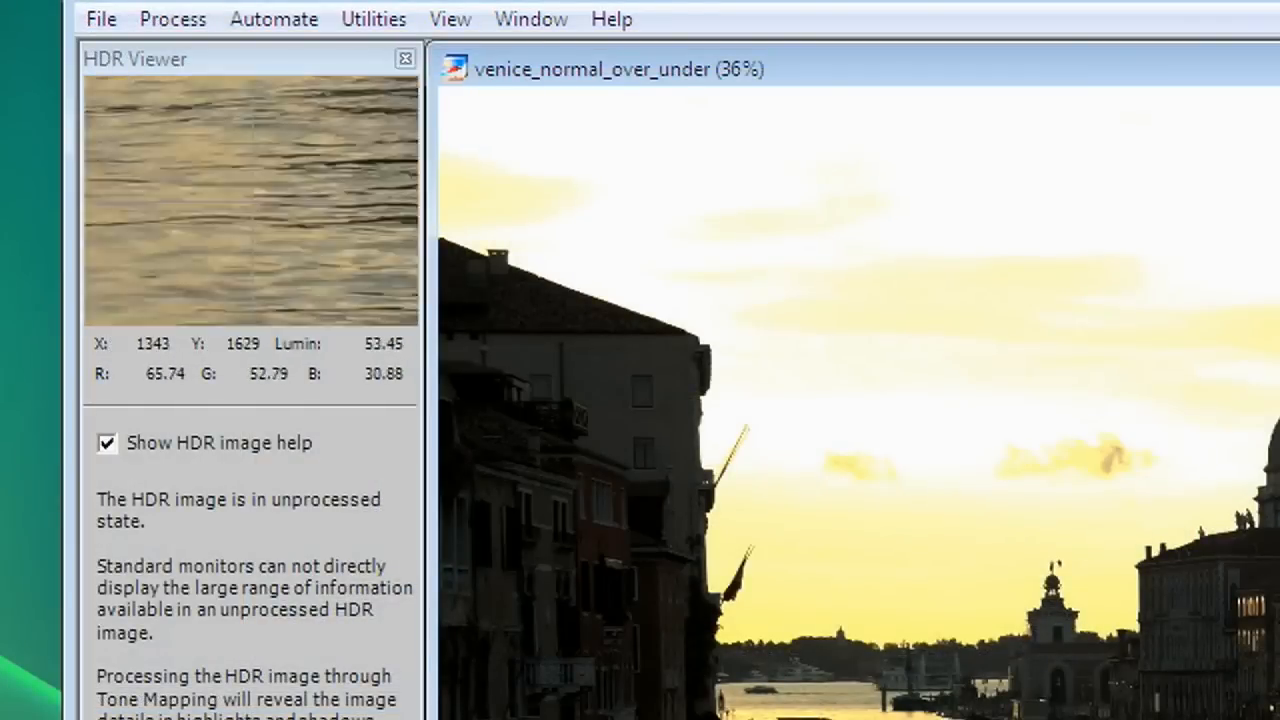
{"action": "mouse_move", "coordinate": [1038, 424]}
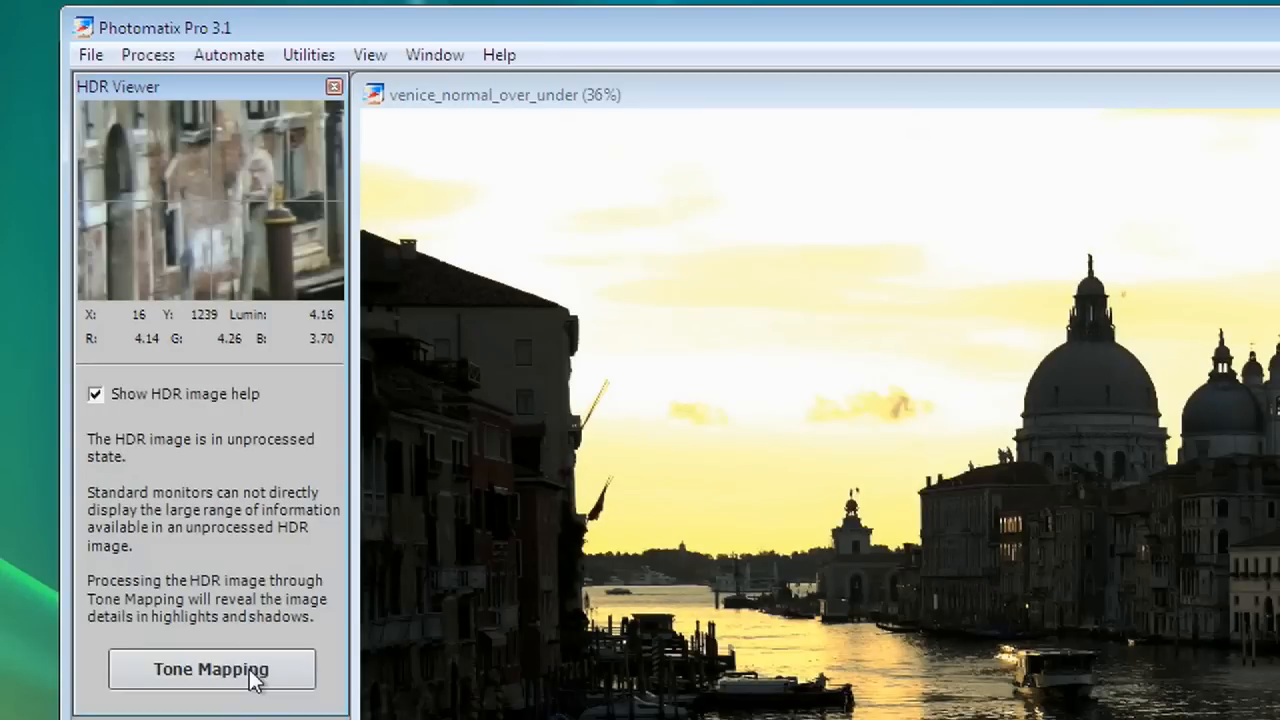
Step: Start tone mapping, view Tone Compressor, and apply the Previous preset settings
{"action": "left_click", "coordinate": [211, 669]}
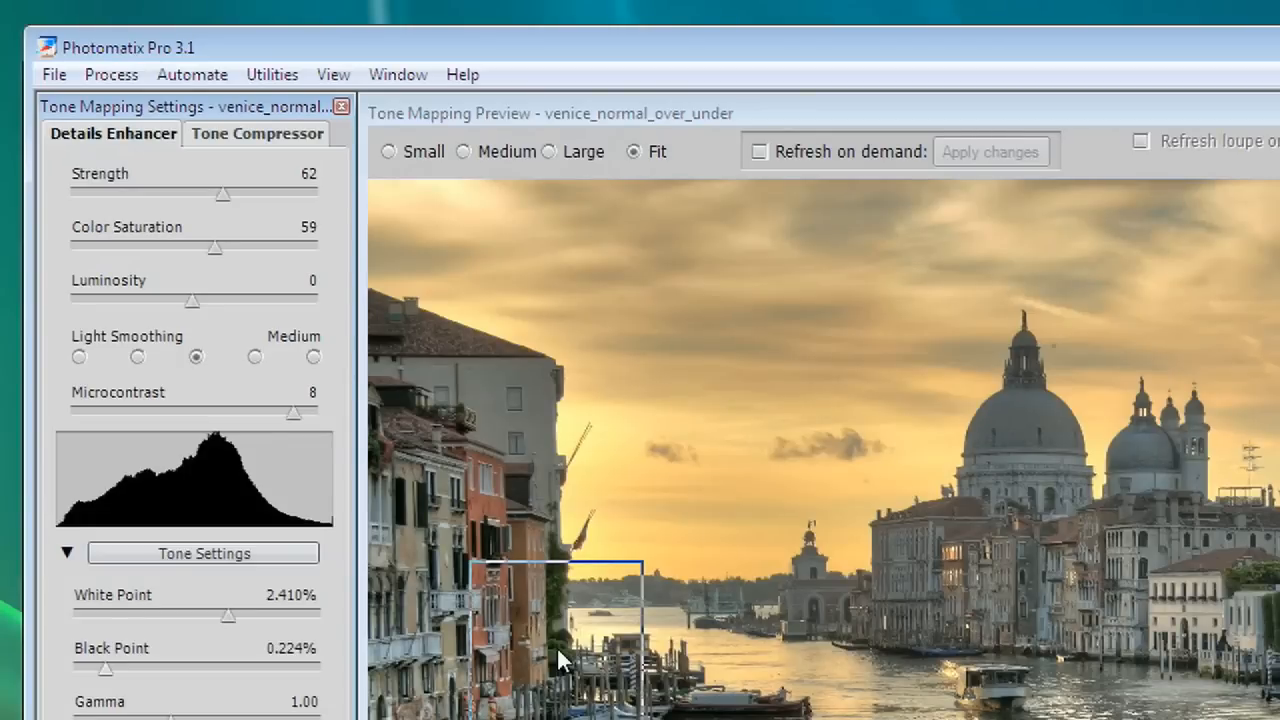
{"action": "mouse_move", "coordinate": [265, 140]}
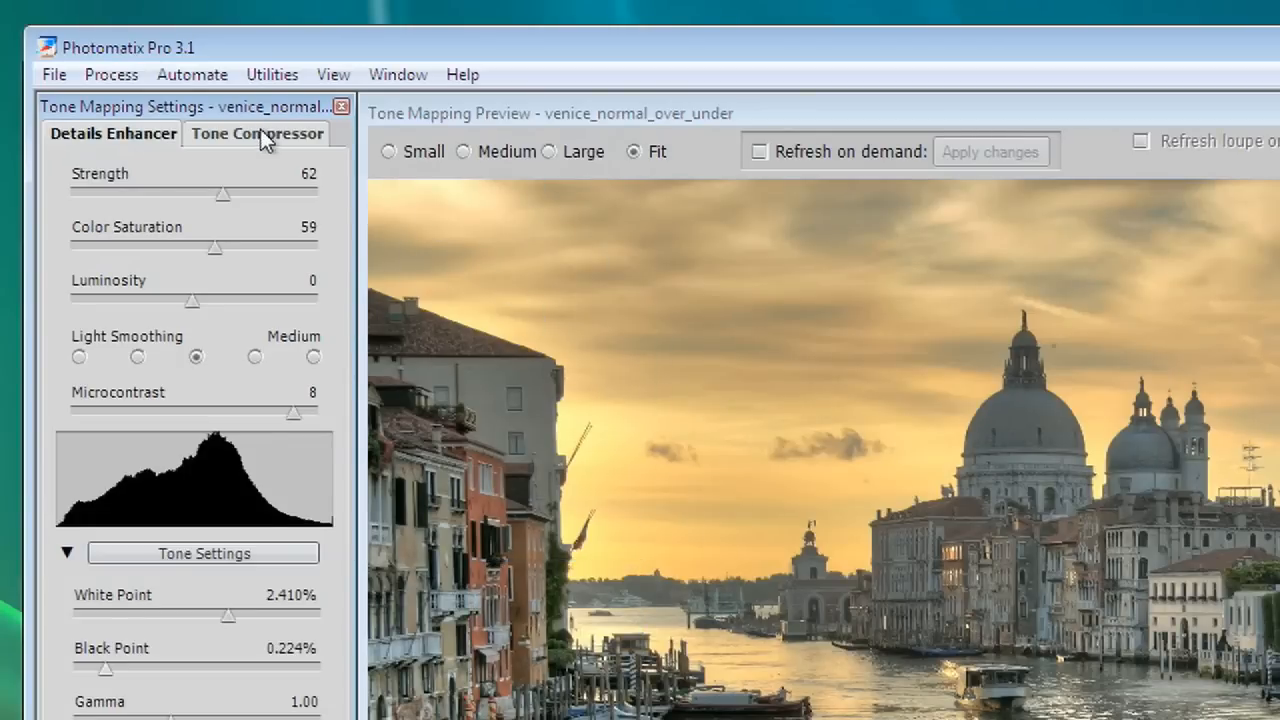
{"action": "left_click", "coordinate": [256, 133]}
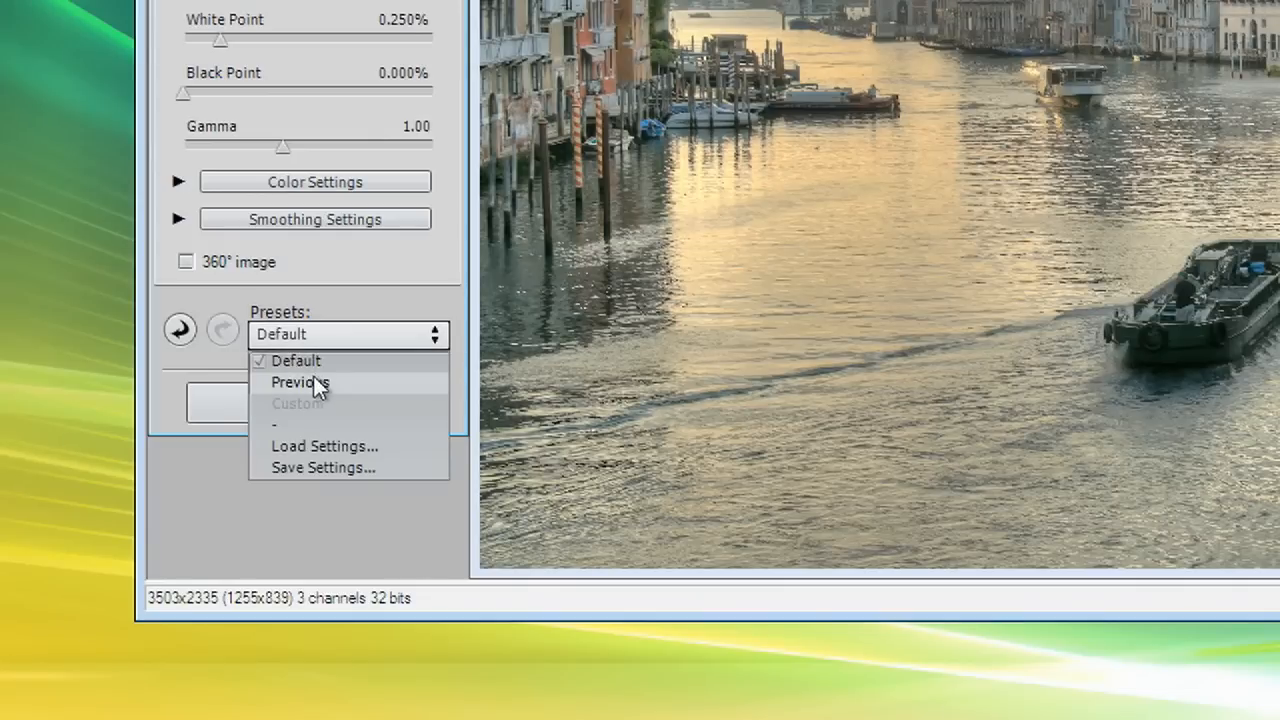
{"action": "left_click", "coordinate": [298, 382]}
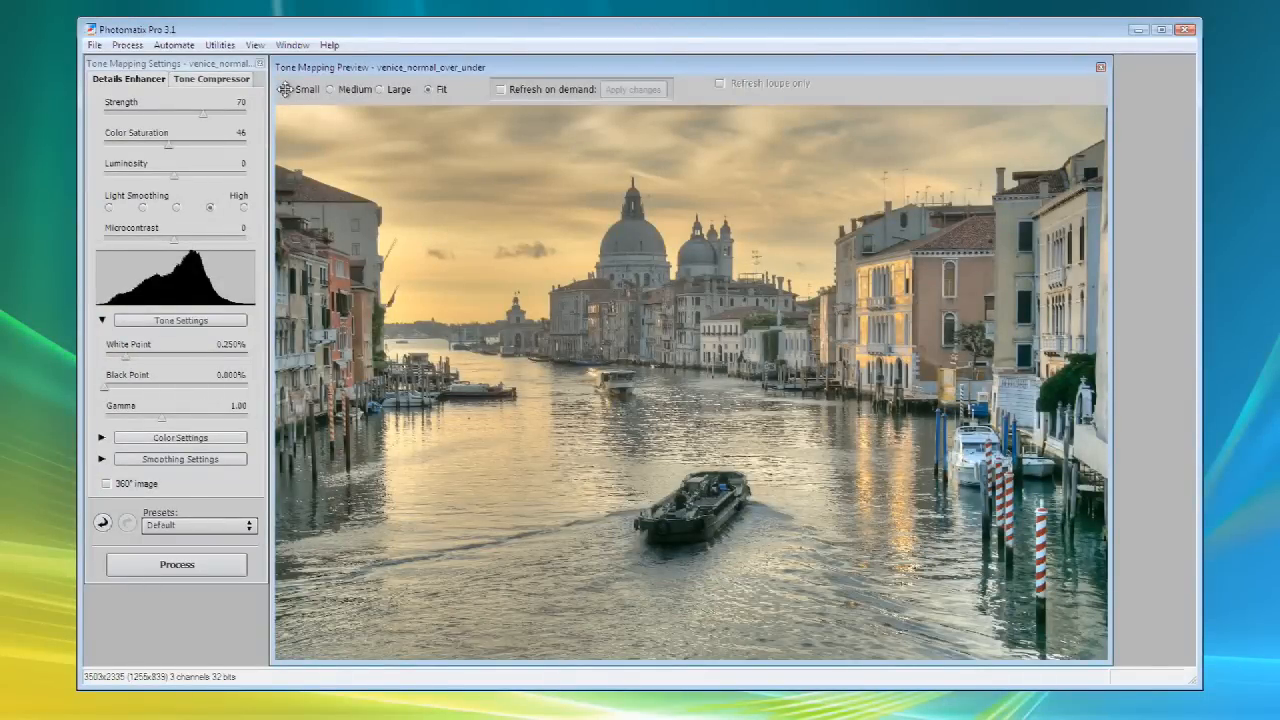
Step: Preview the tone-mapped Grand Canal at Small, Medium and Large sizes, then inspect it with the loupe
{"action": "left_click", "coordinate": [289, 89]}
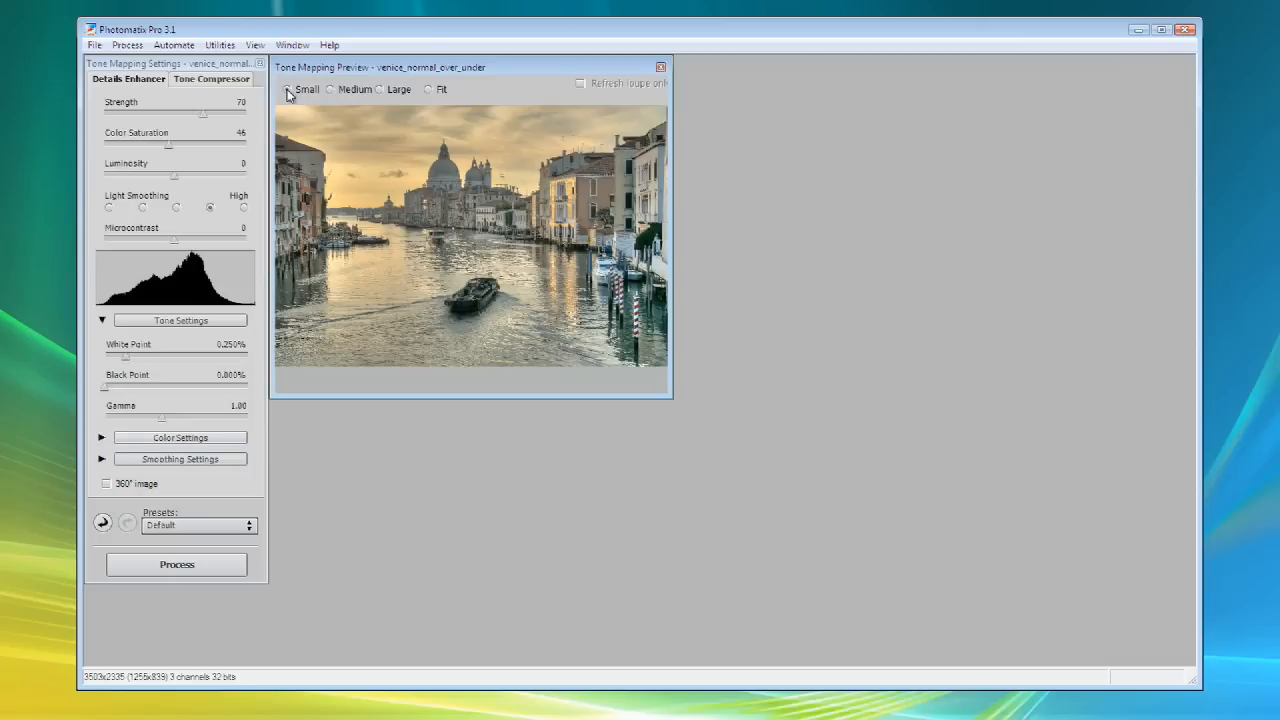
{"action": "left_click", "coordinate": [379, 89]}
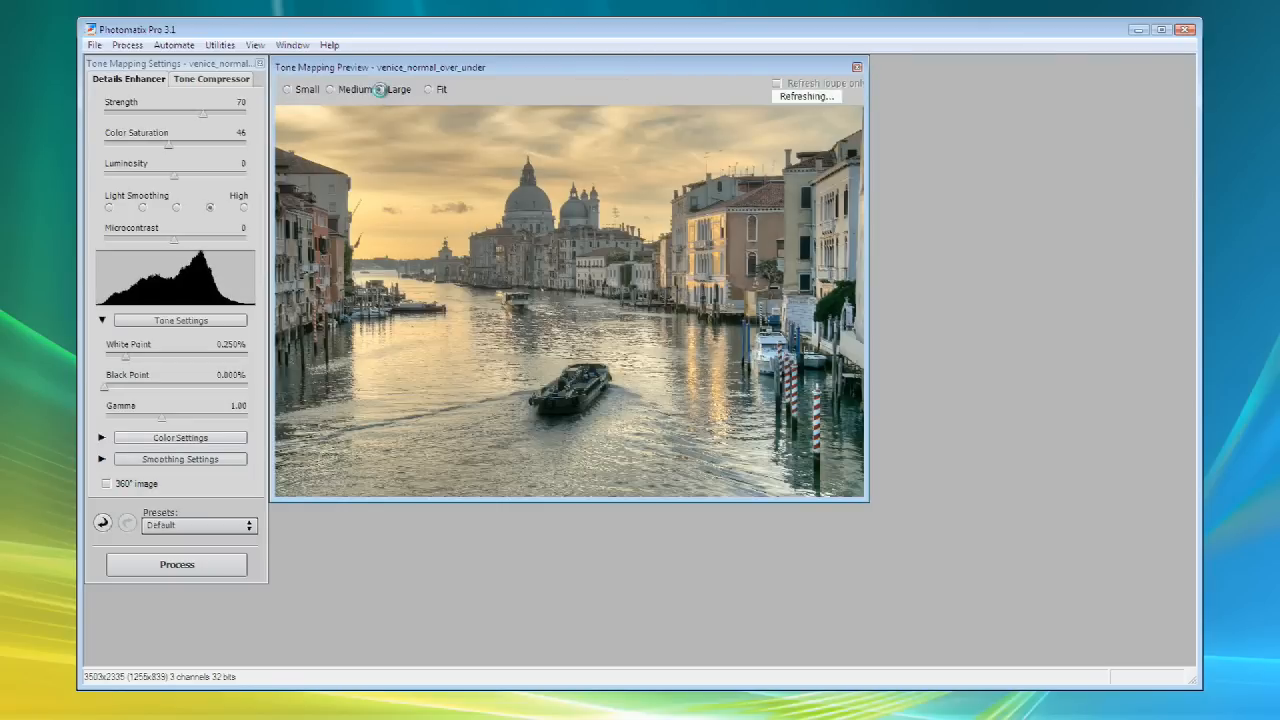
{"action": "left_click", "coordinate": [428, 89]}
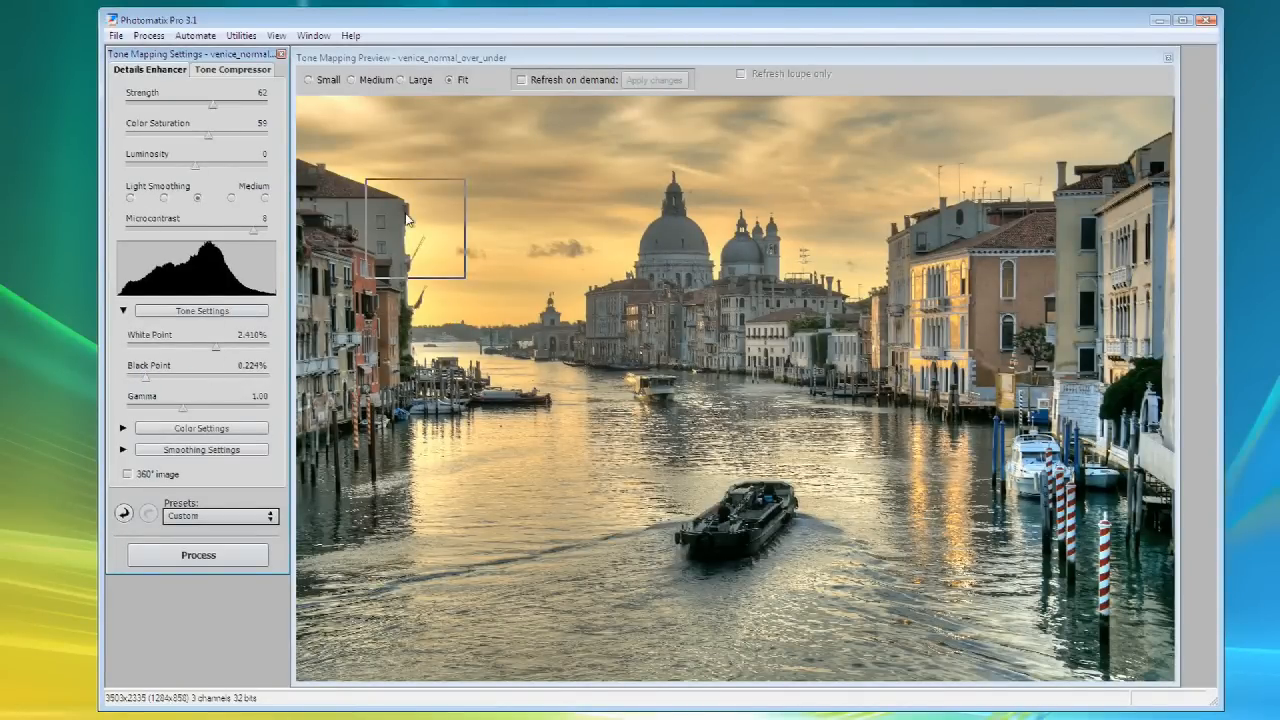
{"action": "left_click", "coordinate": [232, 70]}
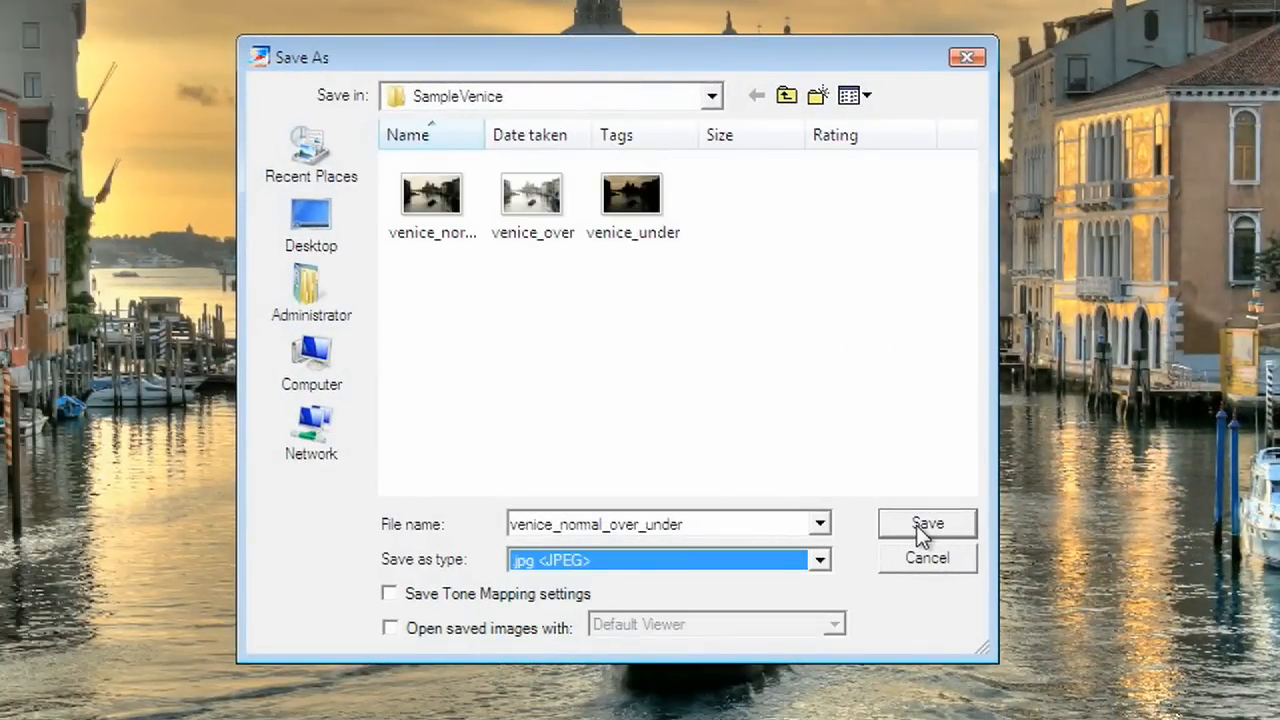
Step: Save the processed image as venice_normal_over_under in JPEG format
{"action": "left_click", "coordinate": [925, 523]}
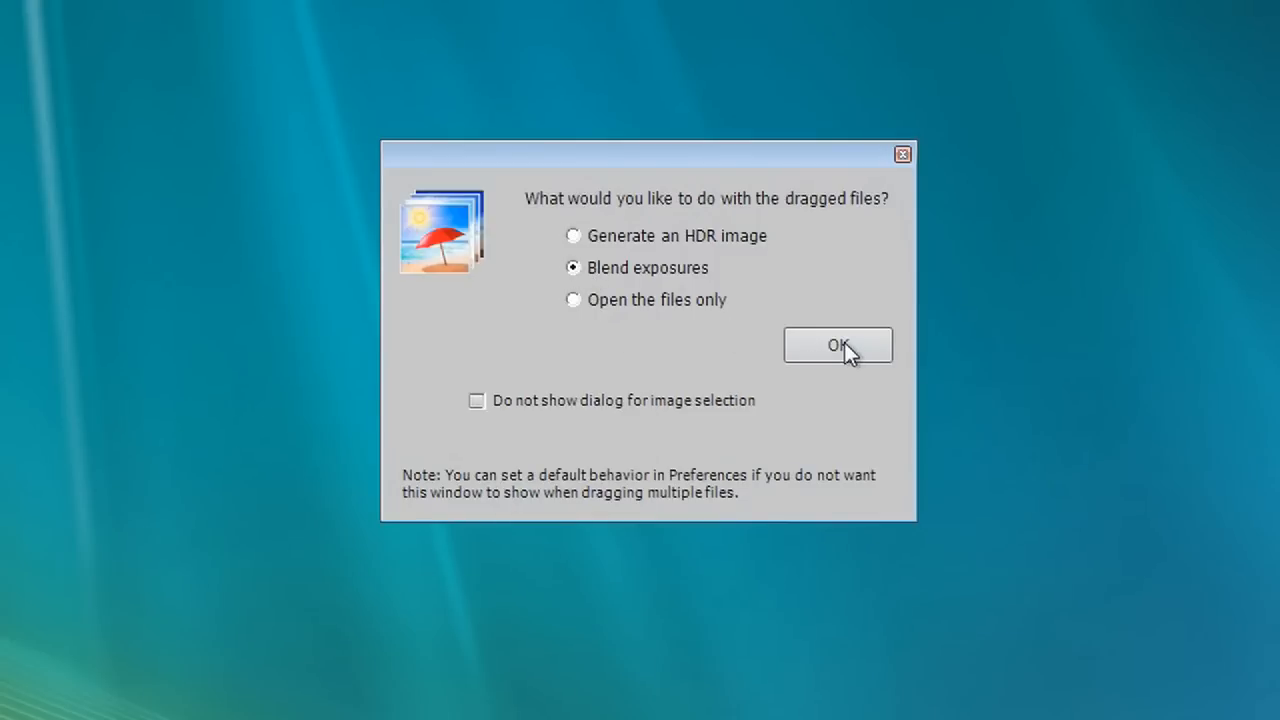
Step: Choose Blend exposures for the five IMG files, aligning them by matching features
{"action": "left_click", "coordinate": [837, 344]}
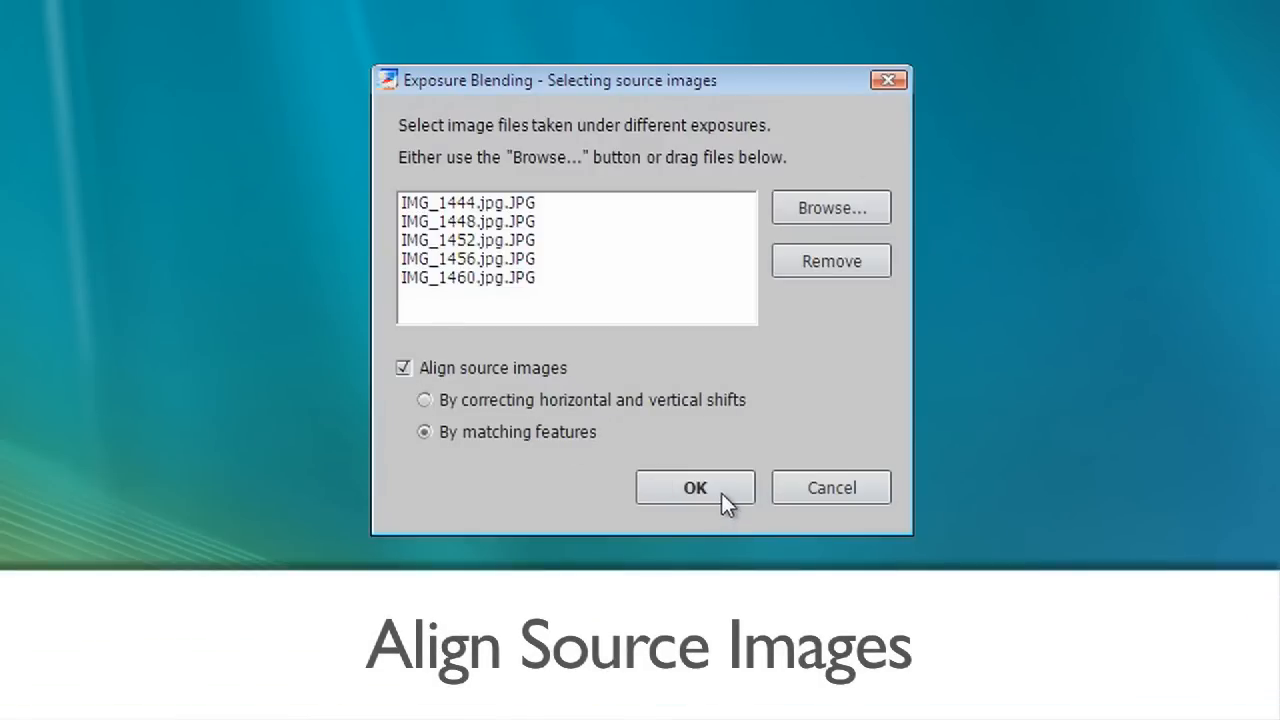
{"action": "left_click", "coordinate": [694, 487]}
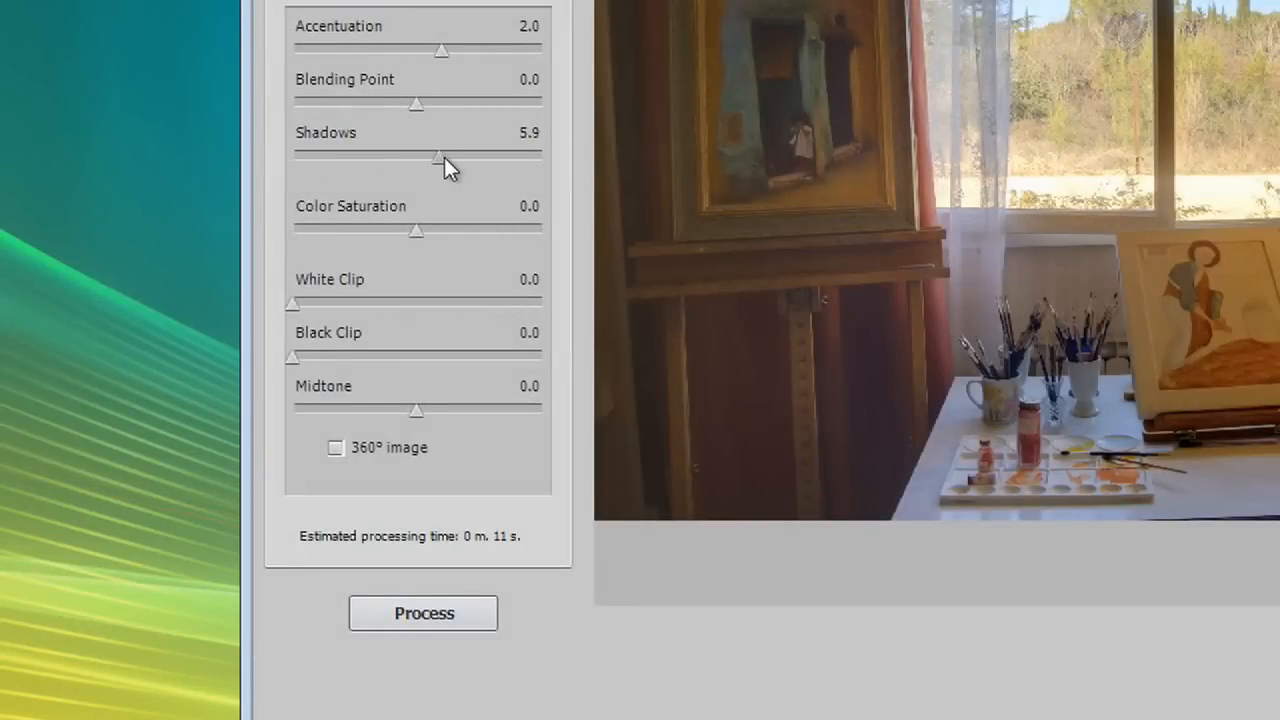
Step: Raise Shadows to 5.9 in the blending settings and process the blend
{"action": "left_click_drag", "start_coordinate": [435, 158], "coordinate": [505, 158]}
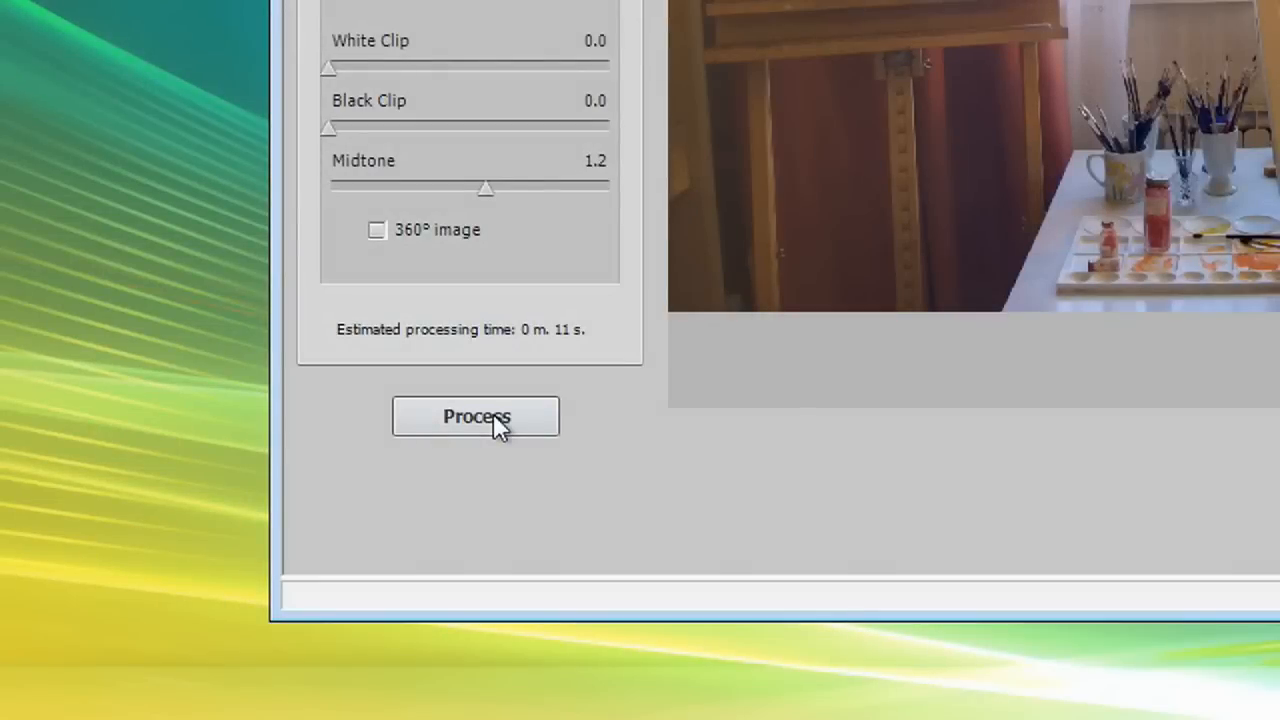
{"action": "left_click", "coordinate": [476, 416]}
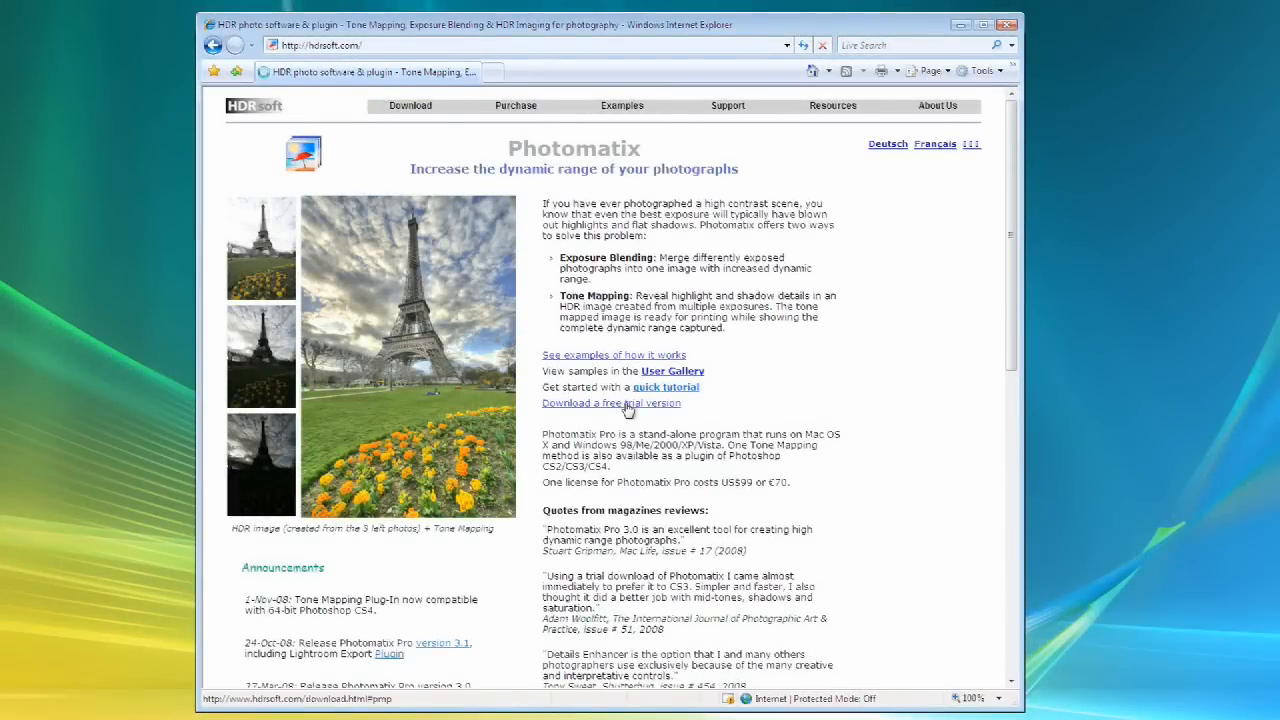
Step: Download and save the Photomatix Pro 3.1.2 trial installer for Windows from hdrsoft.com
{"action": "left_click", "coordinate": [610, 402]}
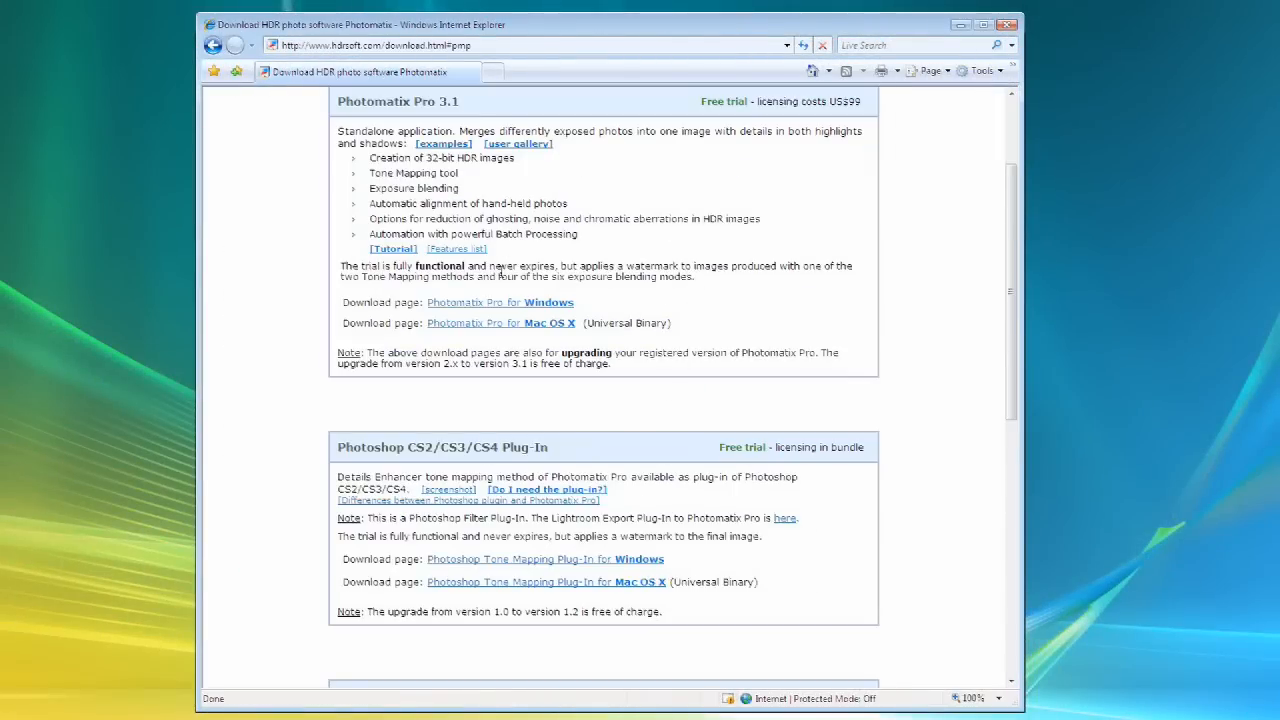
{"action": "left_click", "coordinate": [500, 302]}
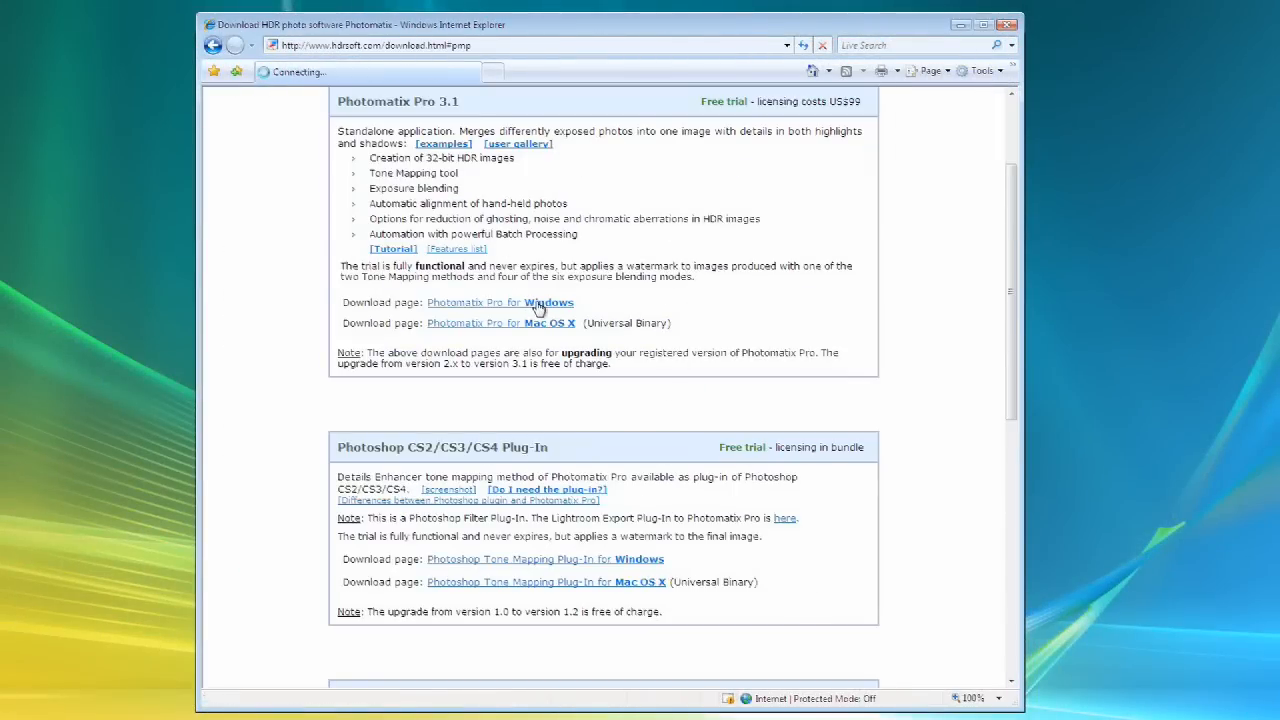
{"action": "left_click", "coordinate": [500, 302]}
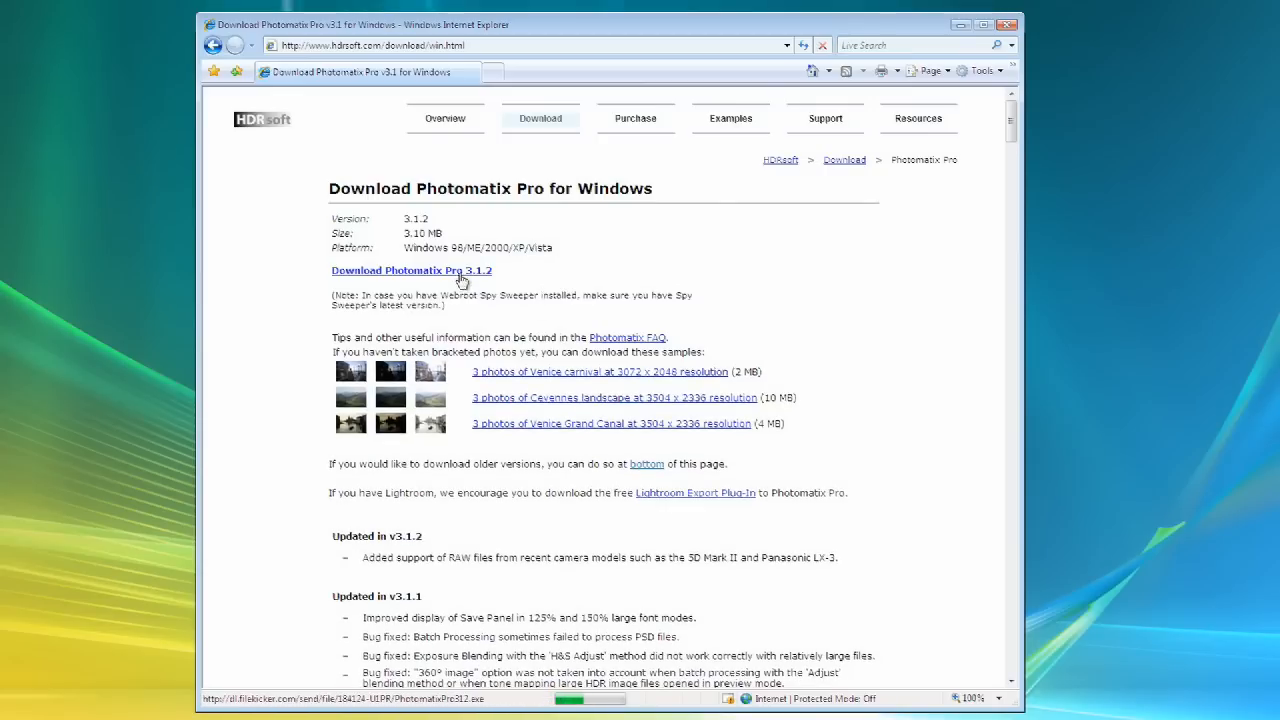
{"action": "left_click", "coordinate": [411, 270]}
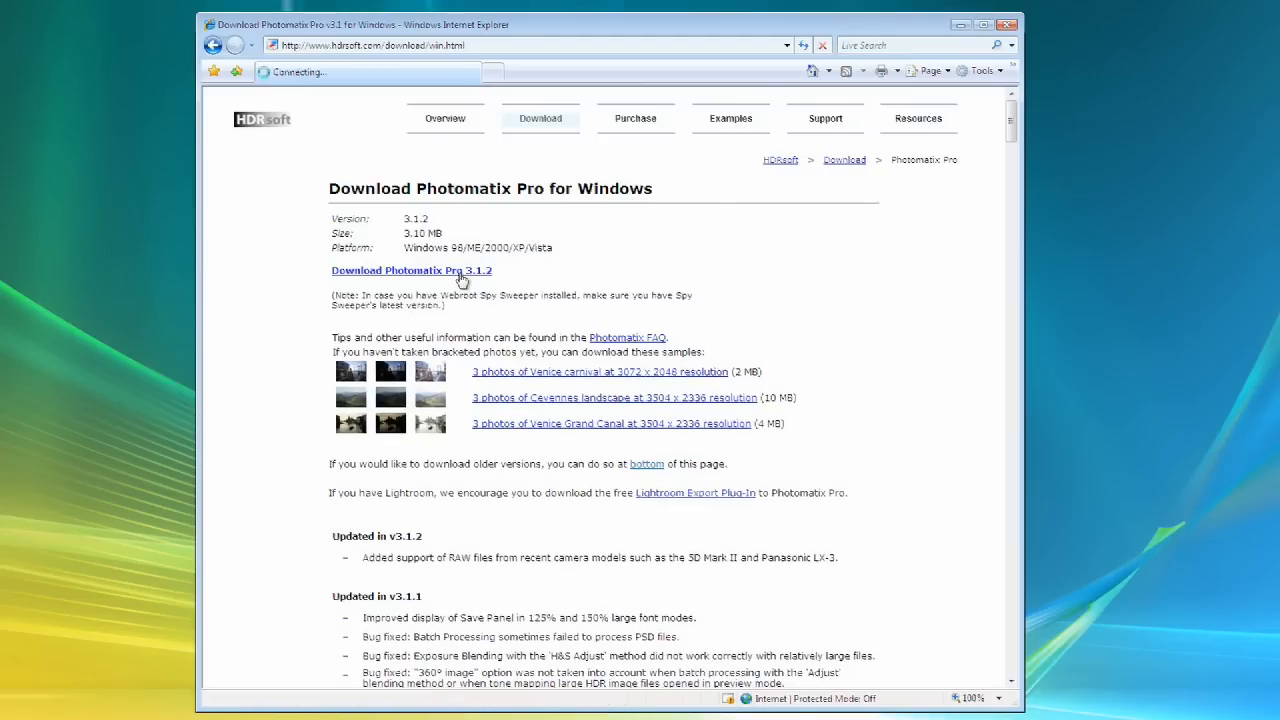
{"action": "left_click", "coordinate": [411, 270]}
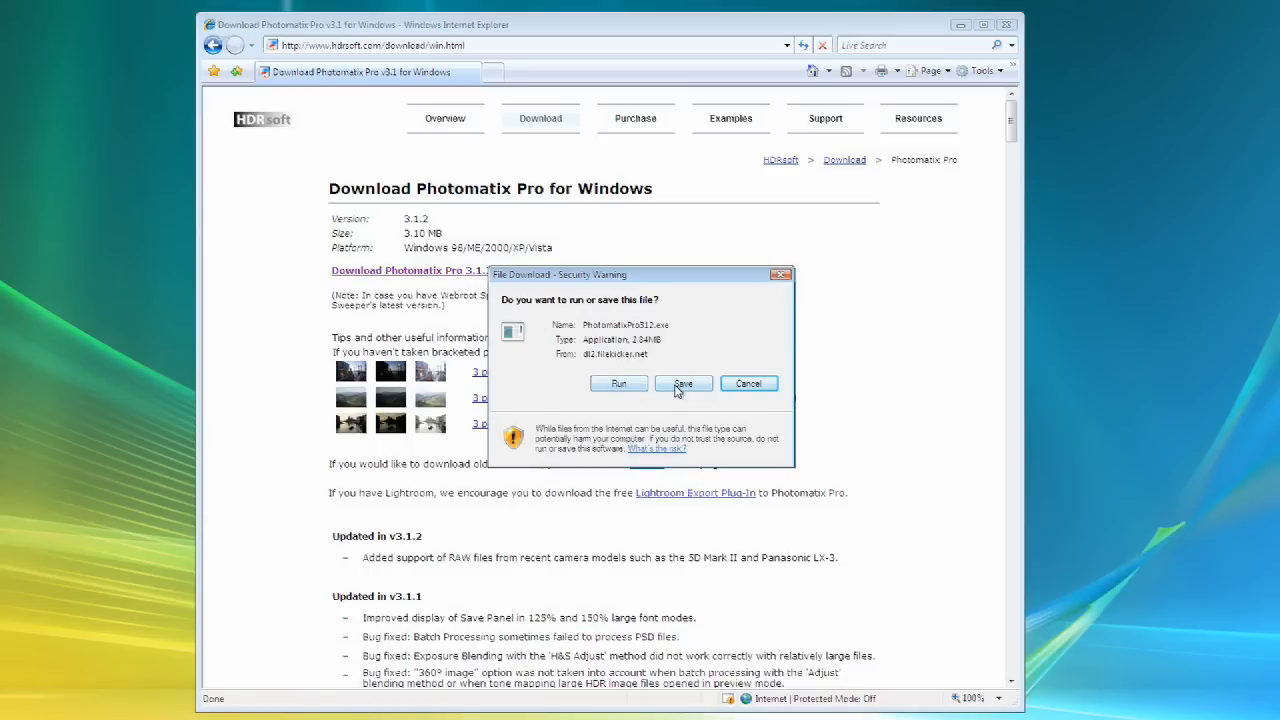
{"action": "left_click", "coordinate": [683, 383]}
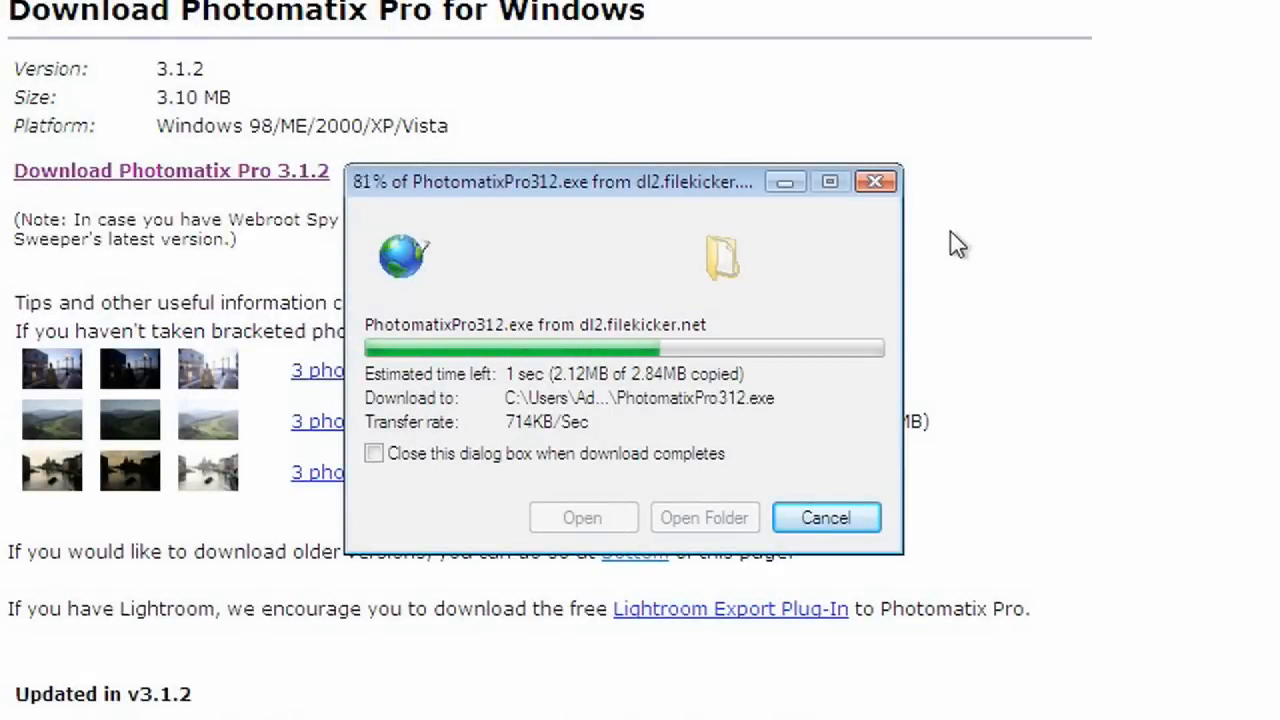